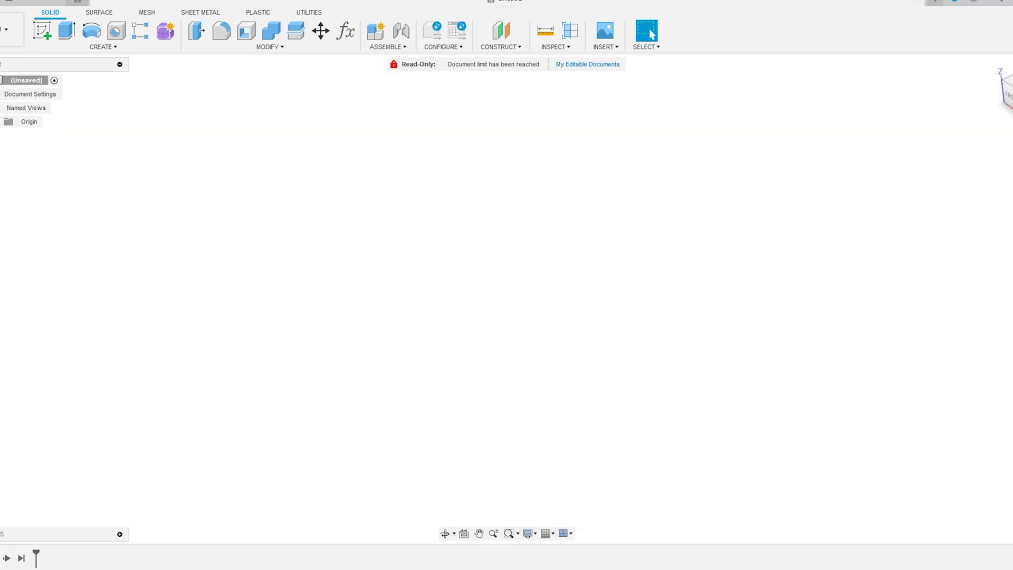
Add a new user parameter from the design parameters list.
{"action": "left_click", "coordinate": [345, 30]}
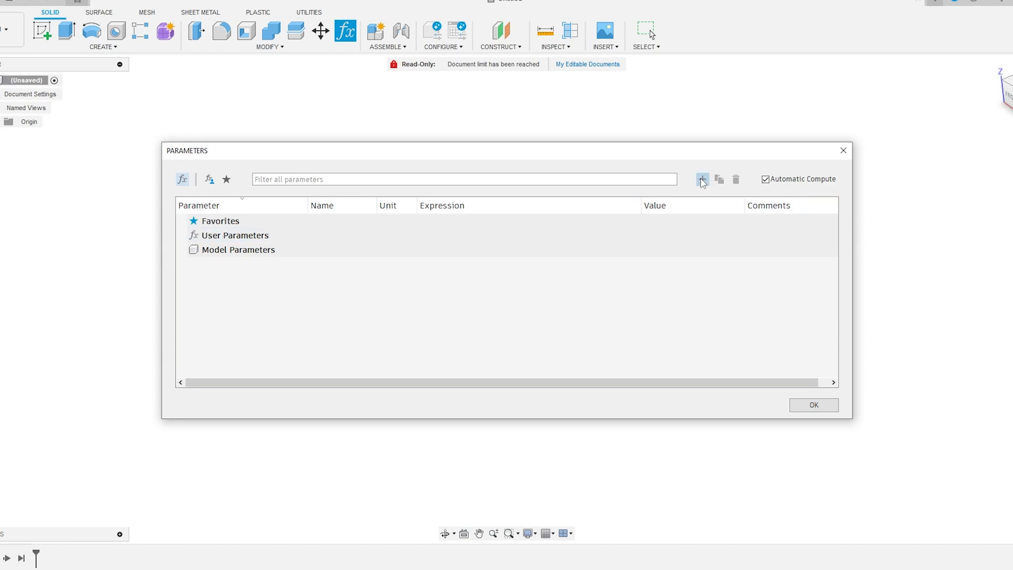
{"action": "left_click", "coordinate": [702, 179]}
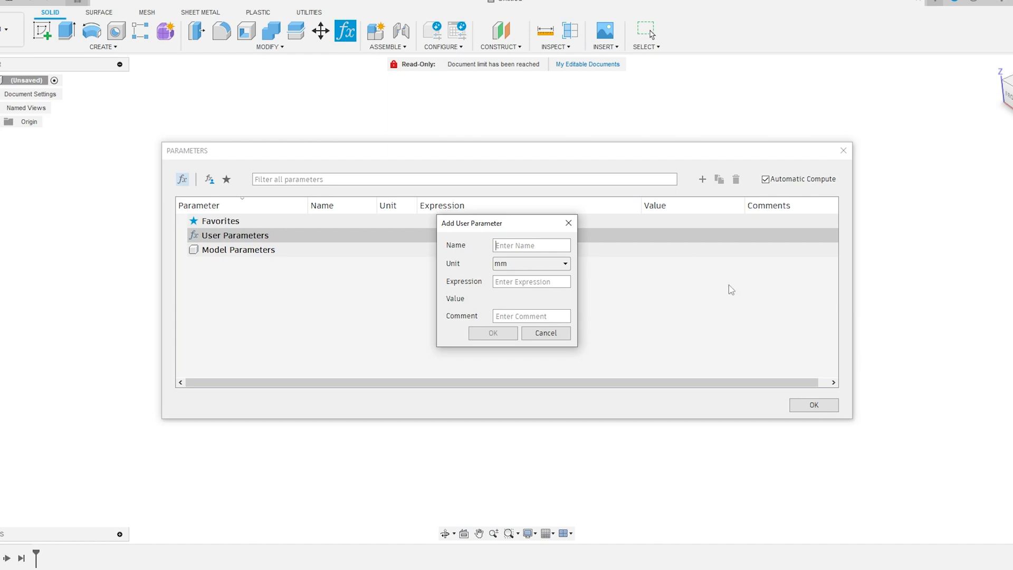
{"action": "mouse_move", "coordinate": [534, 232]}
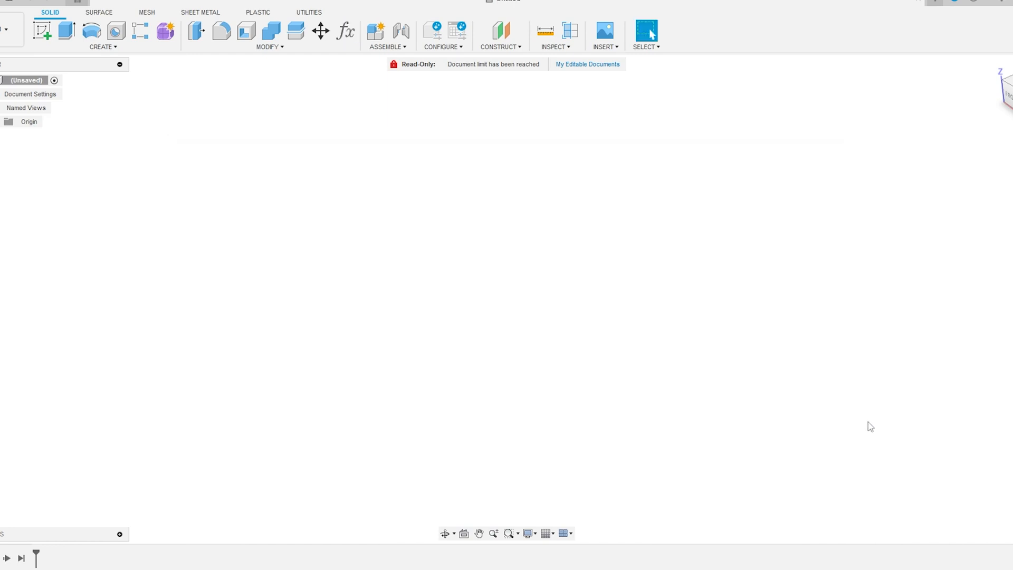
{"action": "mouse_move", "coordinate": [601, 228]}
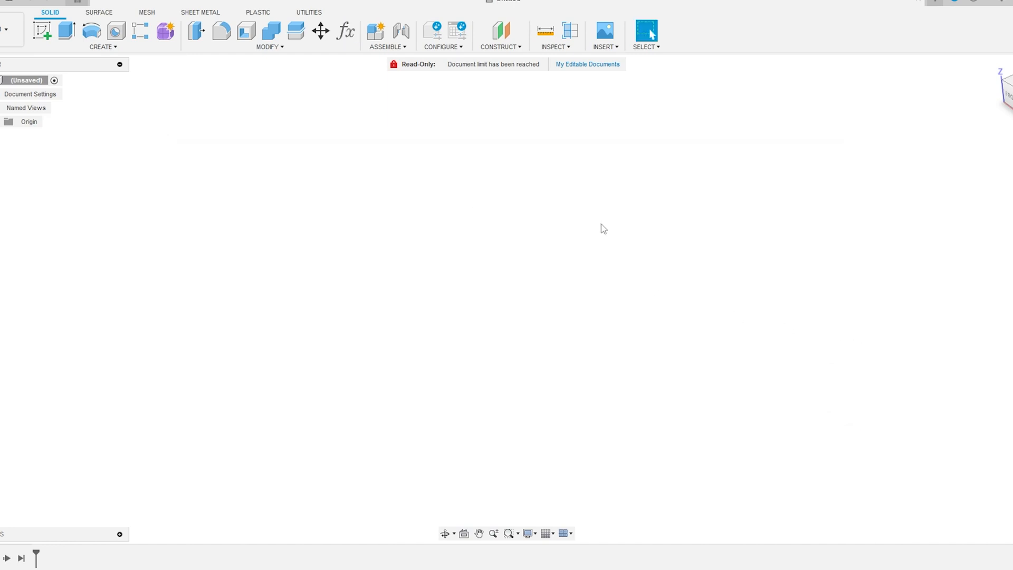
{"action": "mouse_move", "coordinate": [33, 147]}
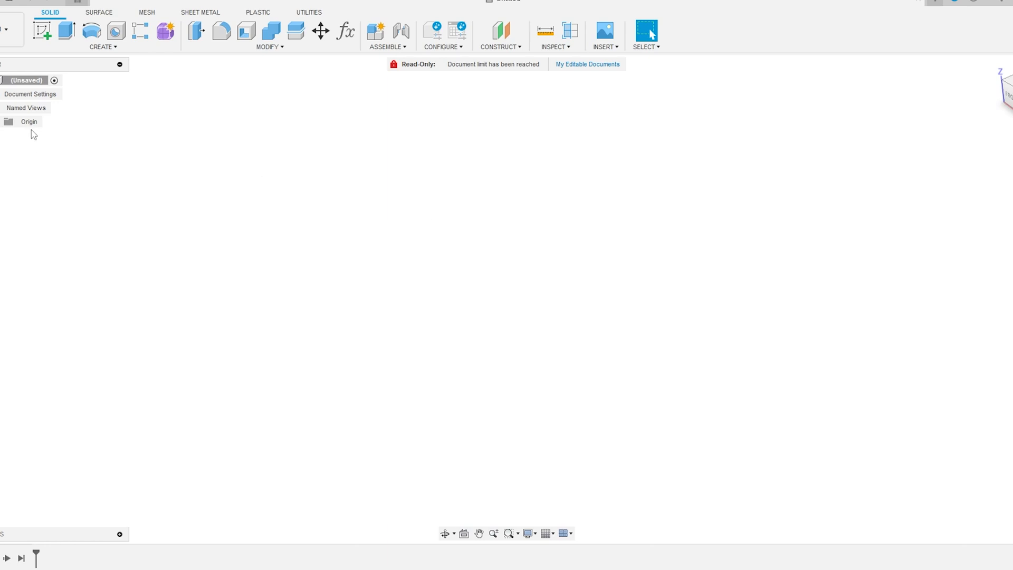
{"action": "mouse_move", "coordinate": [33, 94]}
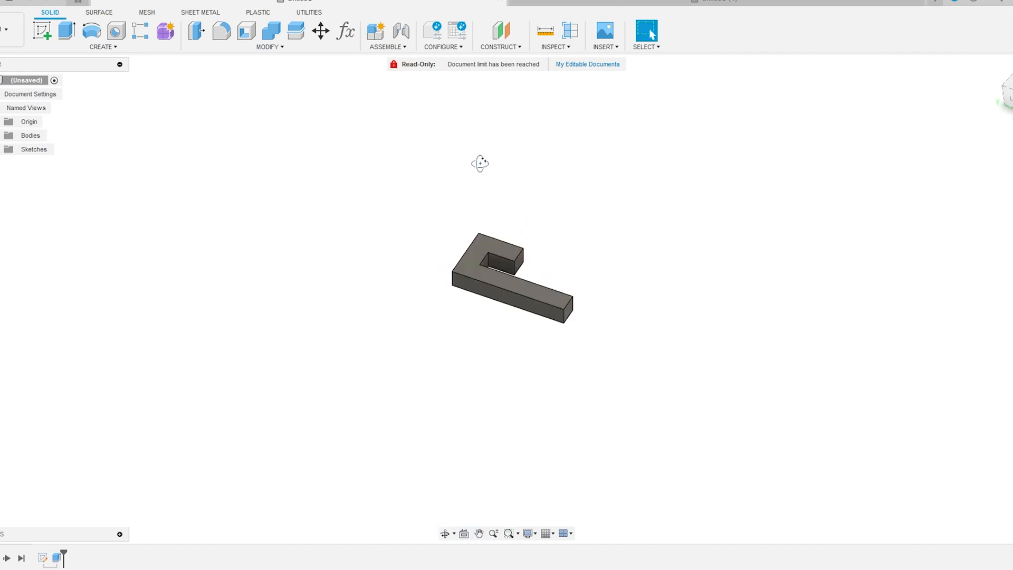
Orbit the view to inspect the hook body from another side.
{"action": "left_click_drag", "start_coordinate": [480, 164], "coordinate": [388, 205]}
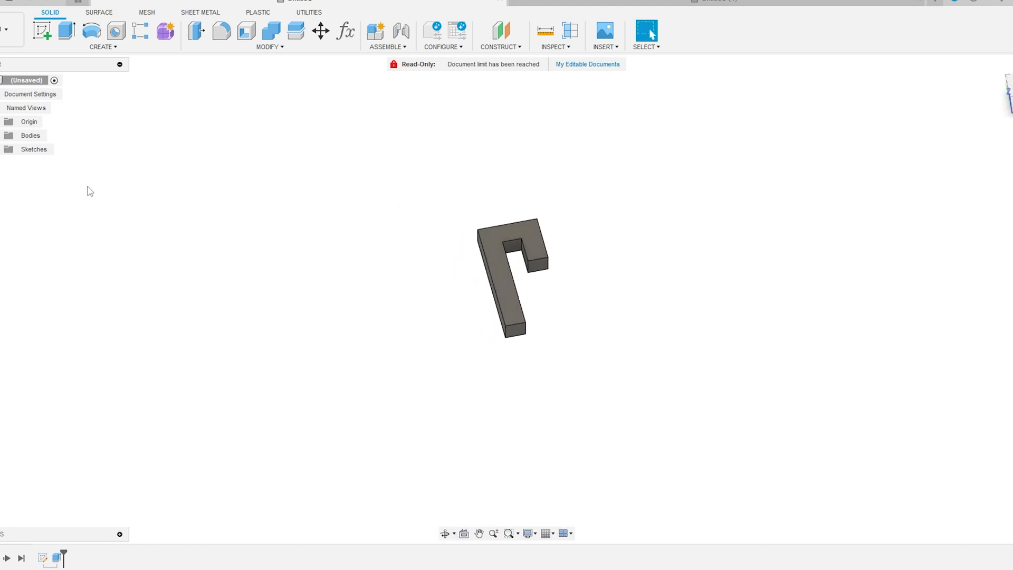
{"action": "mouse_move", "coordinate": [595, 232]}
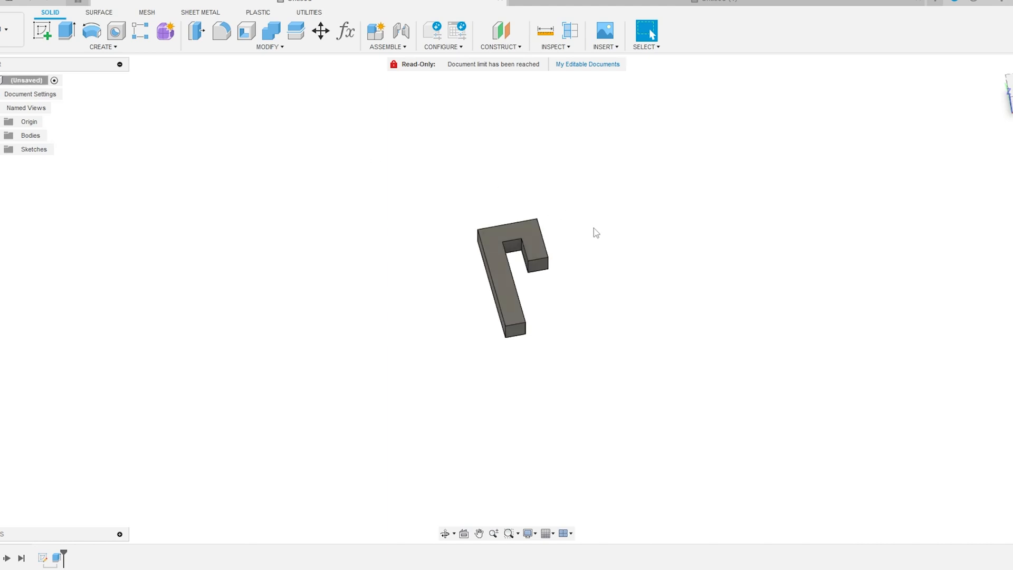
{"action": "mouse_move", "coordinate": [526, 351]}
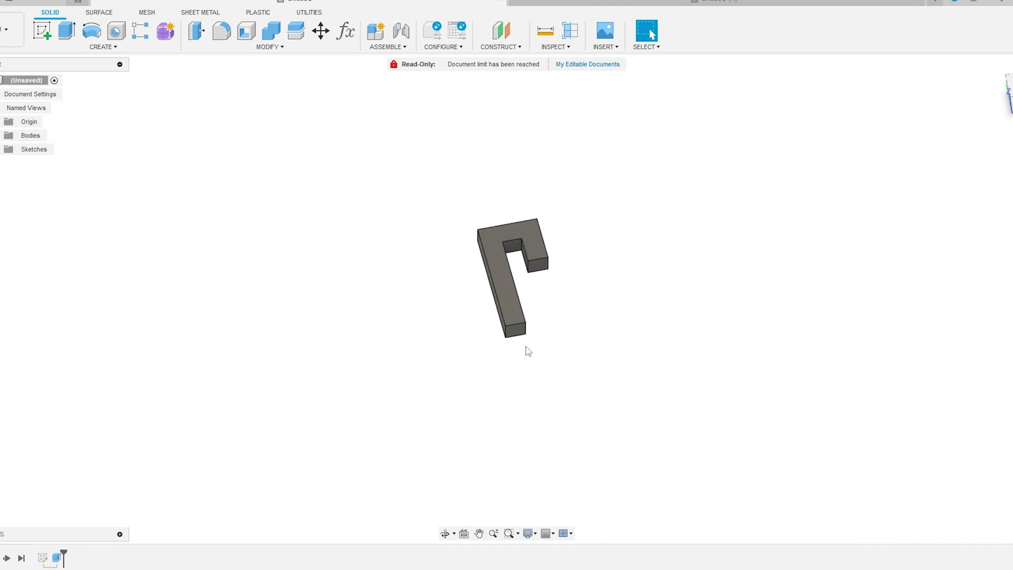
{"action": "mouse_move", "coordinate": [584, 304]}
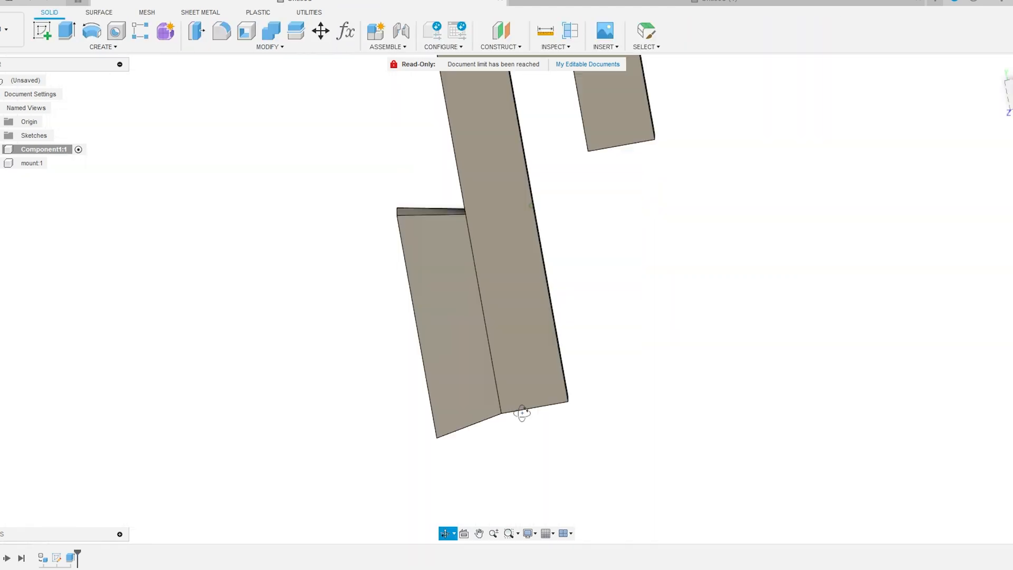
Joint the hook to the mount, activate mount:1, and look down into it.
{"action": "left_click", "coordinate": [399, 31]}
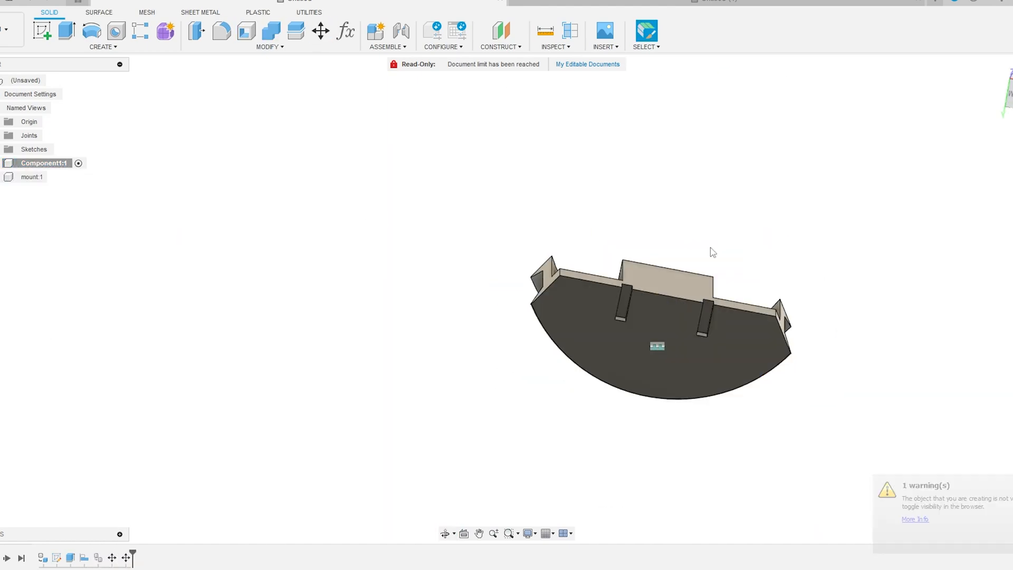
{"action": "left_click", "coordinate": [221, 30]}
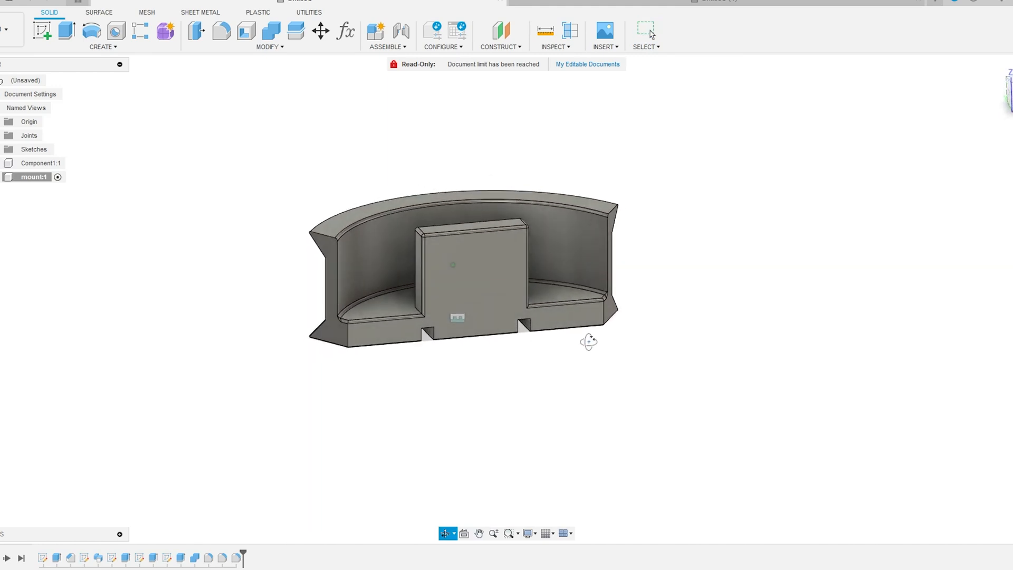
{"action": "left_click_drag", "start_coordinate": [588, 342], "coordinate": [606, 294]}
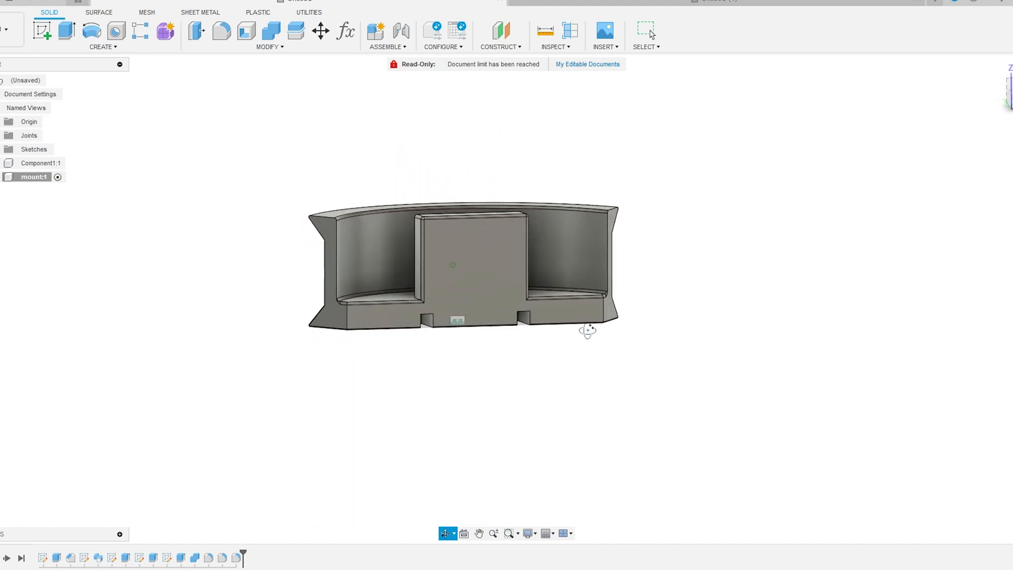
{"action": "left_click_drag", "start_coordinate": [588, 330], "coordinate": [562, 402]}
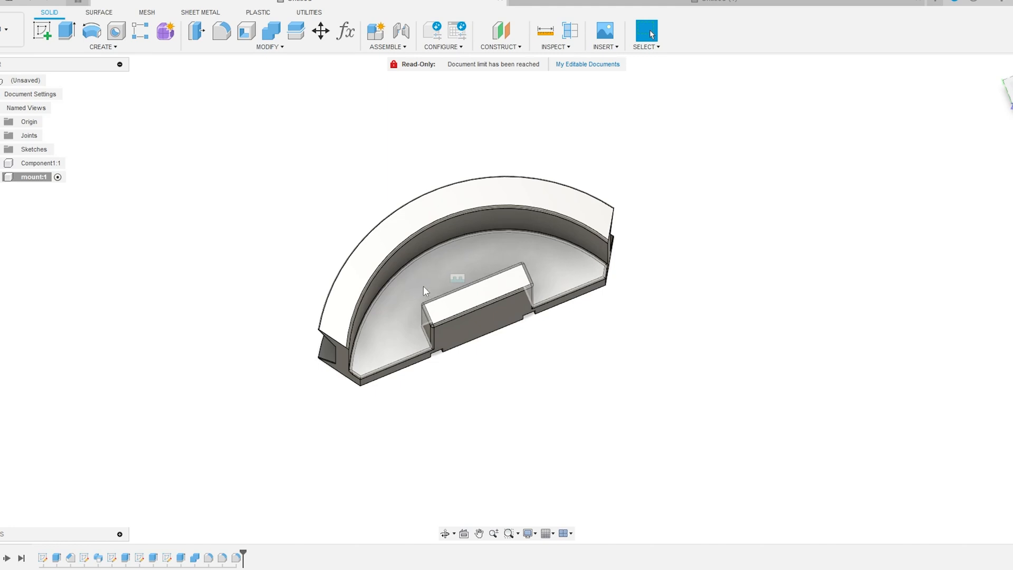
{"action": "mouse_move", "coordinate": [571, 277]}
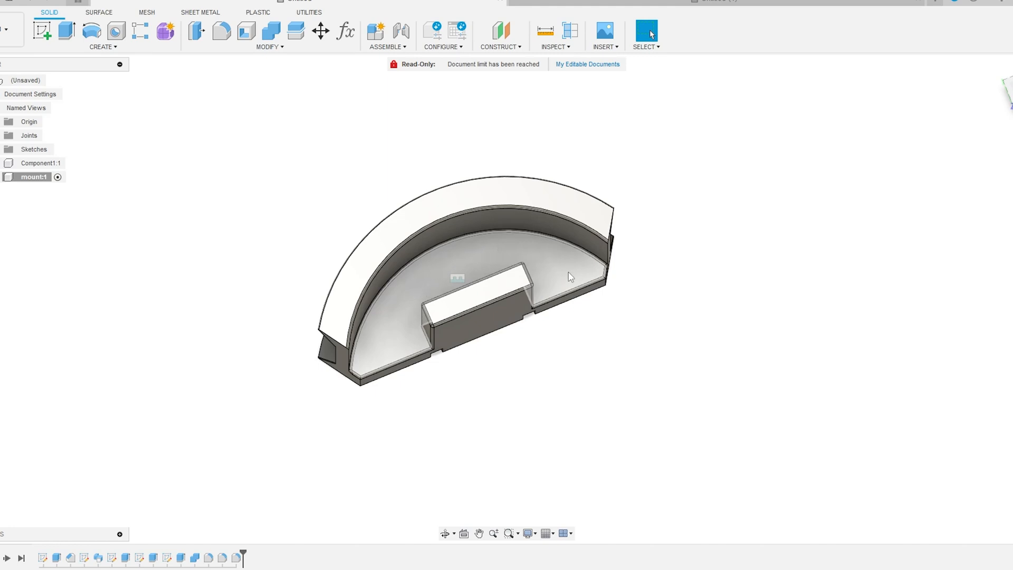
{"action": "mouse_move", "coordinate": [427, 284]}
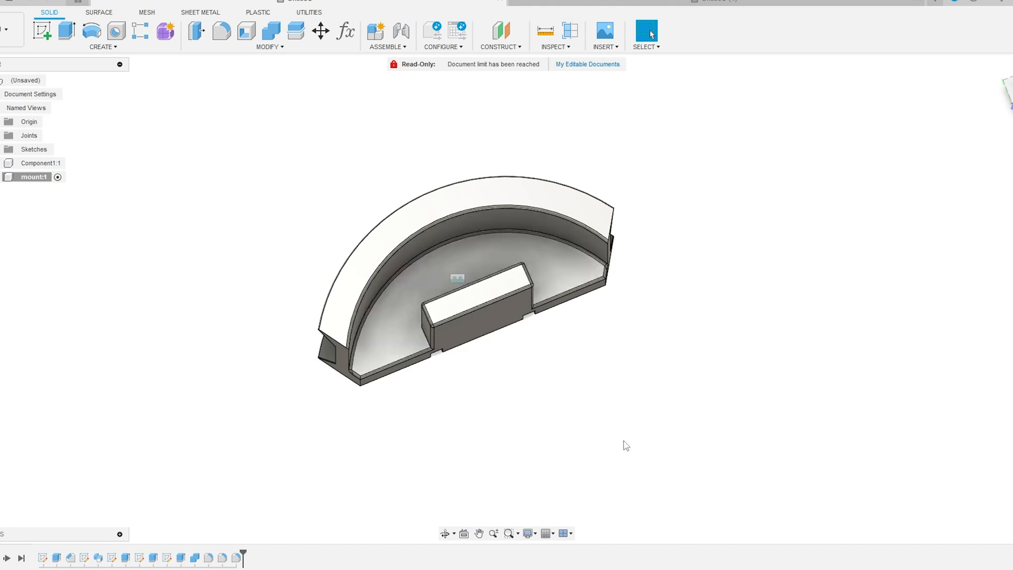
{"action": "mouse_move", "coordinate": [628, 464]}
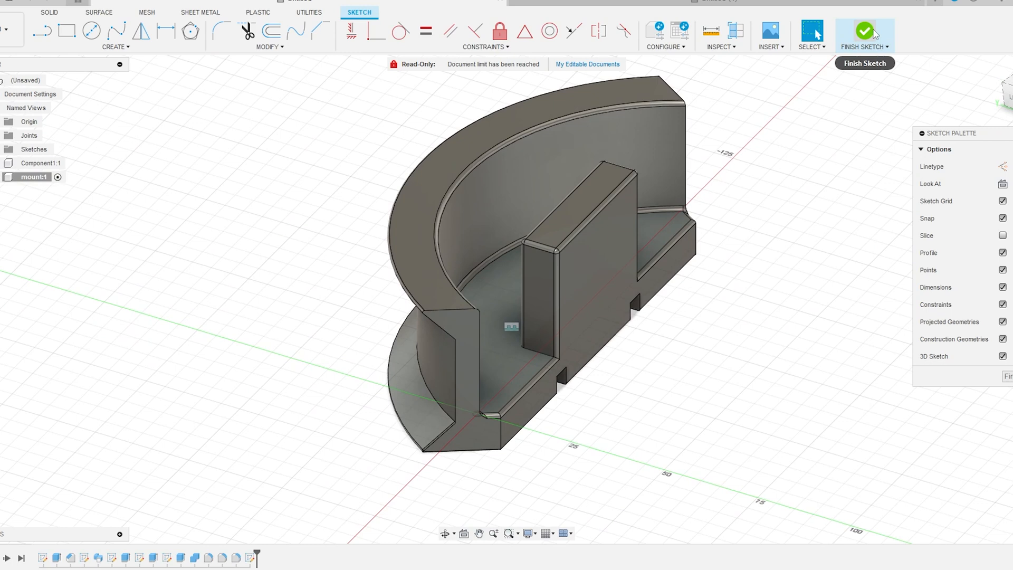
Finish the slot sketch inside the mount component.
{"action": "left_click", "coordinate": [867, 29]}
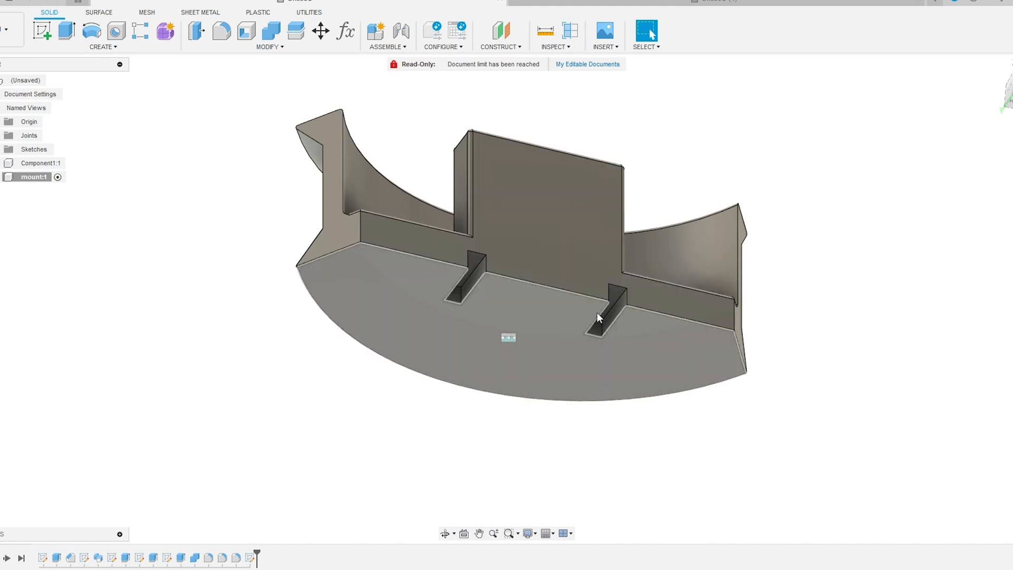
{"action": "mouse_move", "coordinate": [520, 320]}
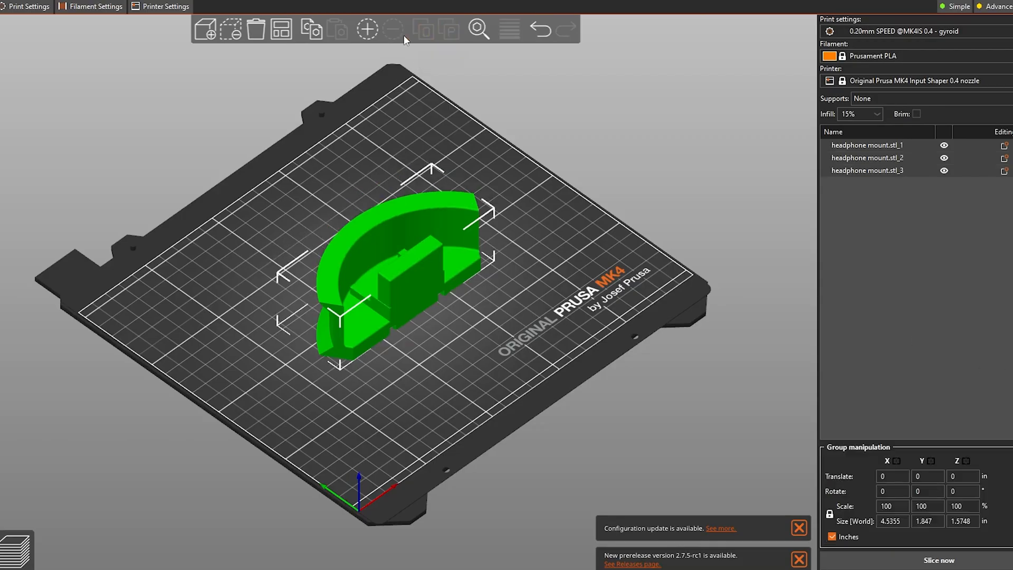
Select the mount and lower its cut plane to Z 0.18 in, just above the base.
{"action": "left_click", "coordinate": [454, 333]}
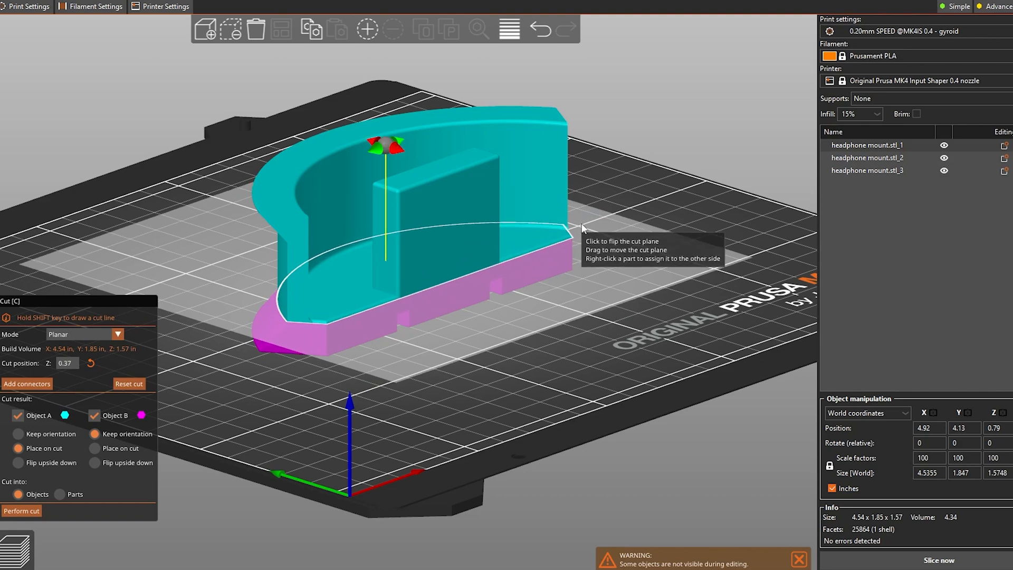
{"action": "left_click", "coordinate": [22, 511]}
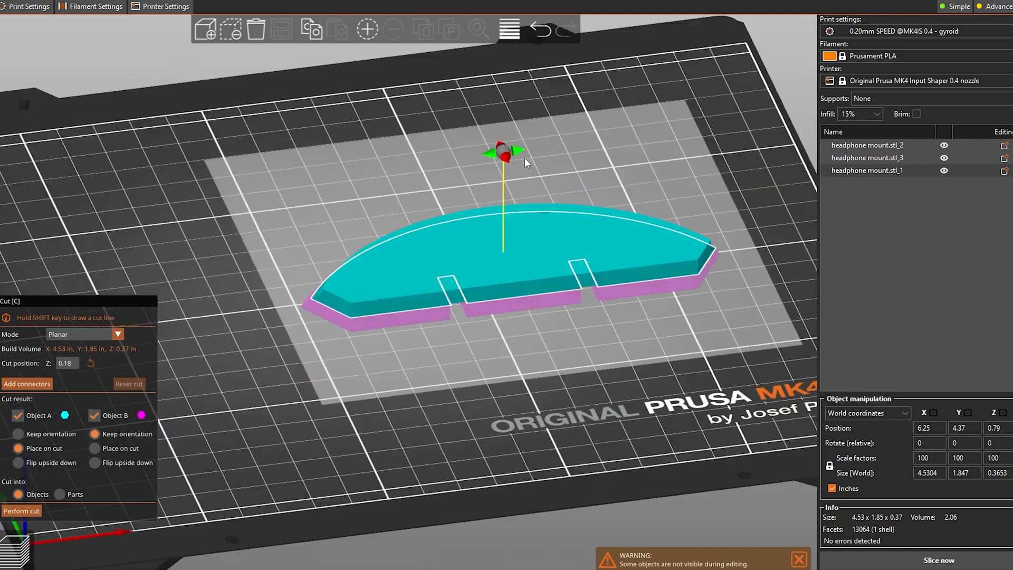
Cut the base with a vertical plane, then trim the pointed end off the slotted piece.
{"action": "left_click_drag", "start_coordinate": [507, 152], "coordinate": [617, 242]}
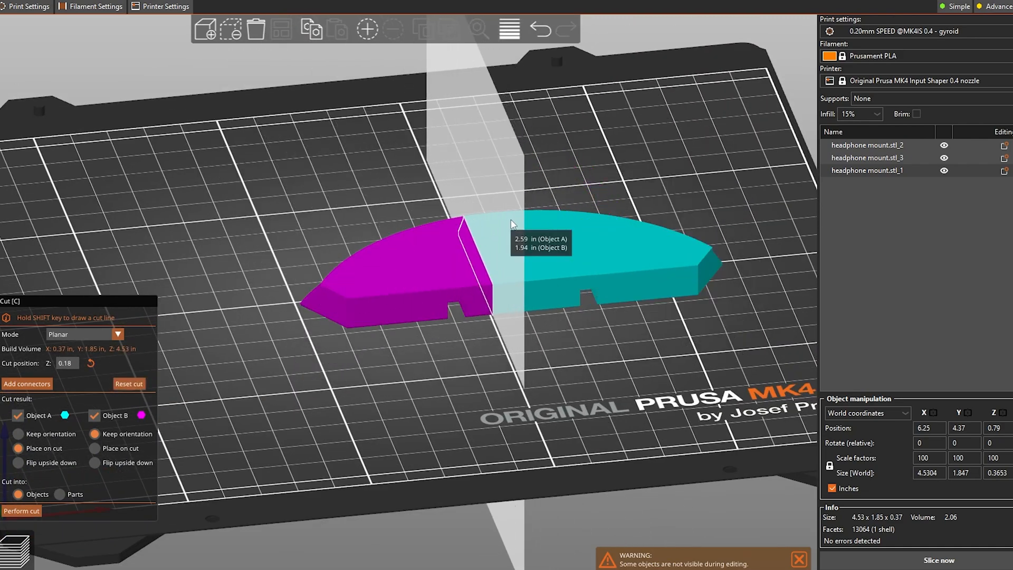
{"action": "left_click", "coordinate": [20, 510]}
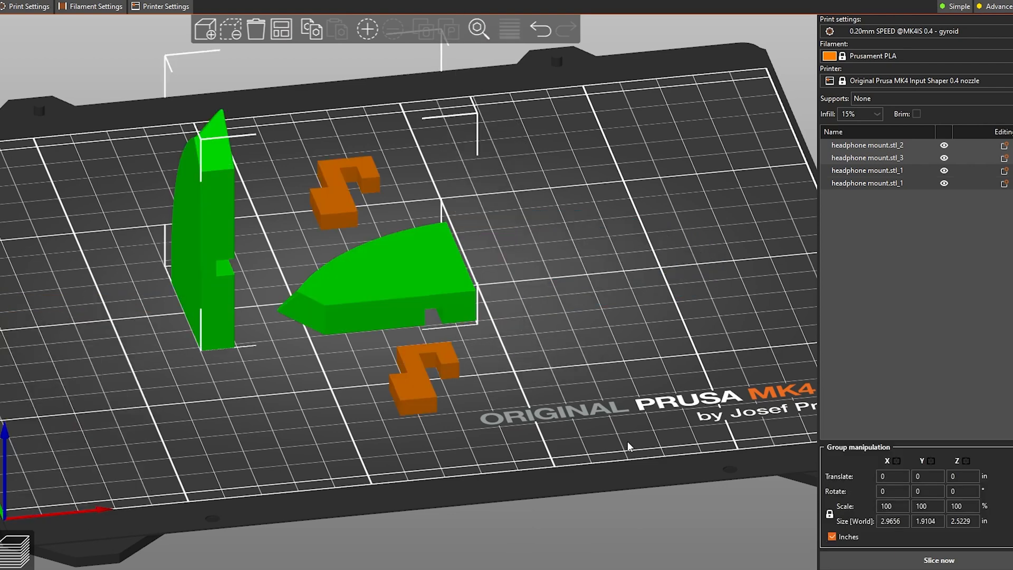
{"action": "left_click", "coordinate": [221, 321]}
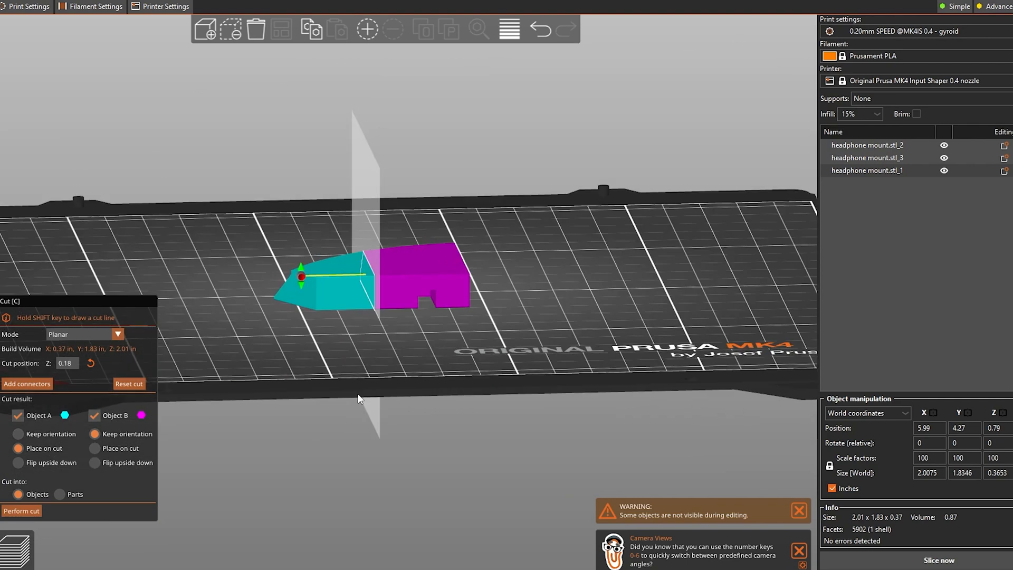
{"action": "left_click", "coordinate": [21, 511]}
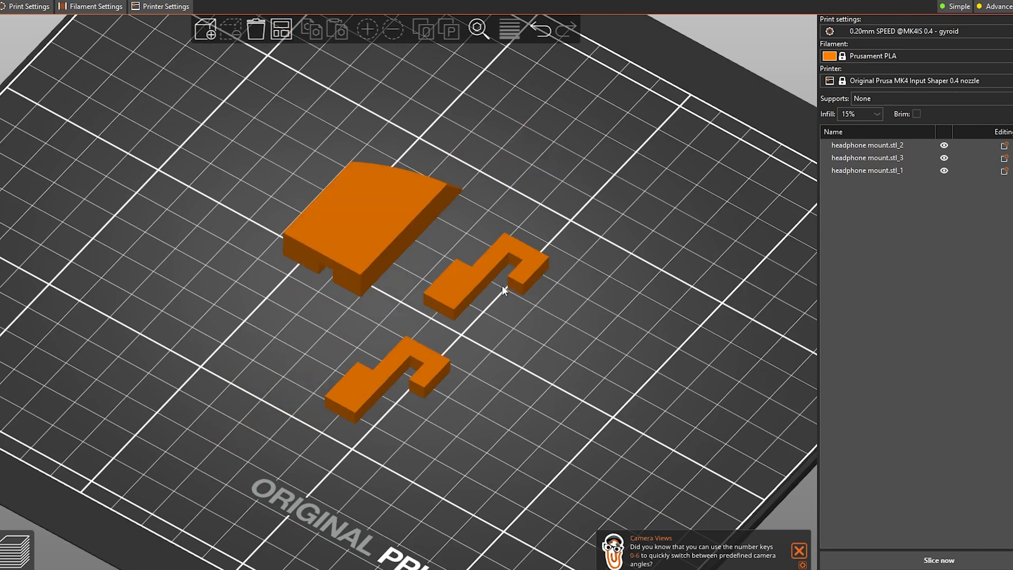
Delete the extra hook, leaving one hook beside the base test piece.
{"action": "left_click", "coordinate": [259, 31]}
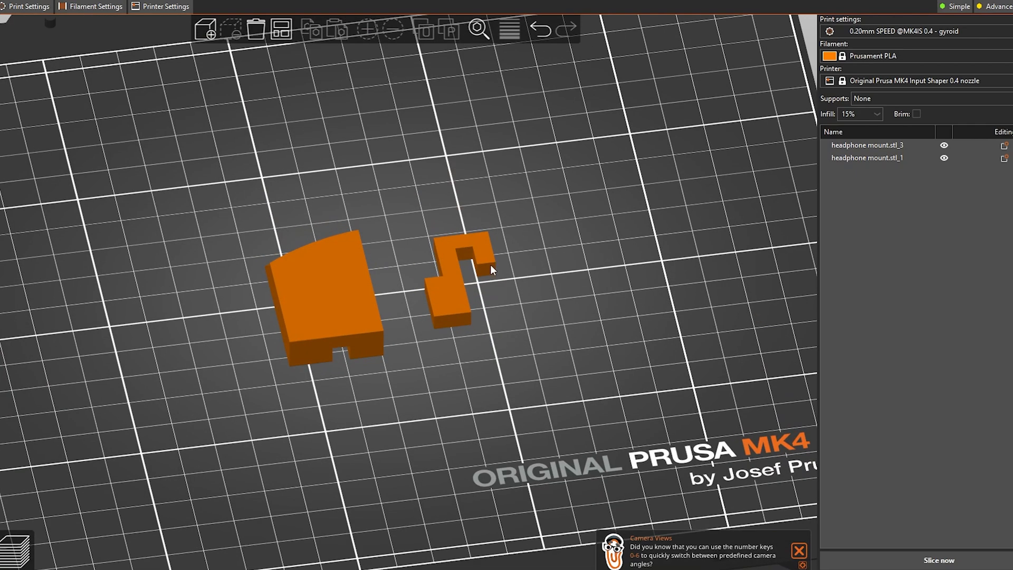
{"action": "mouse_move", "coordinate": [417, 274]}
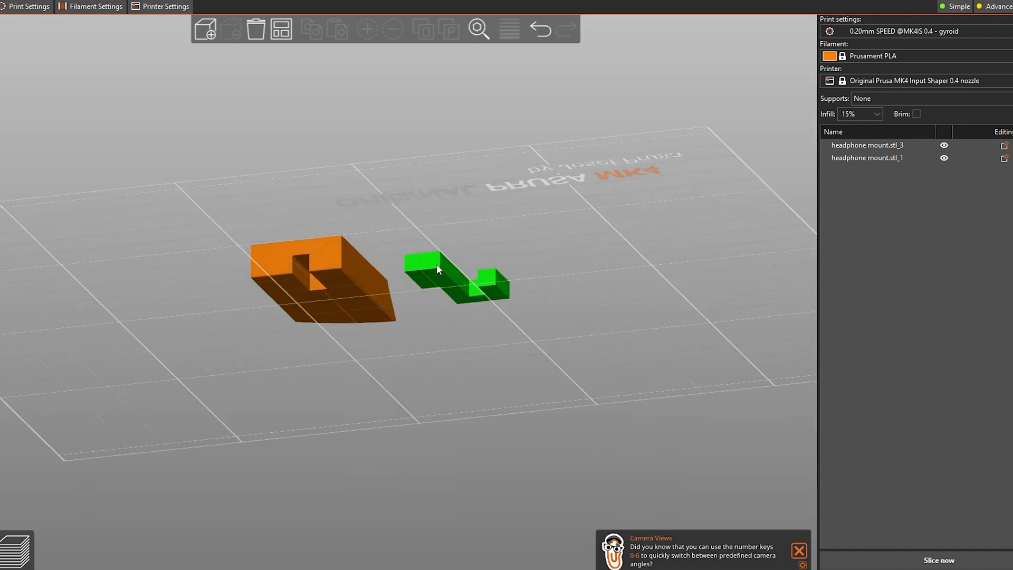
{"action": "left_click", "coordinate": [439, 271]}
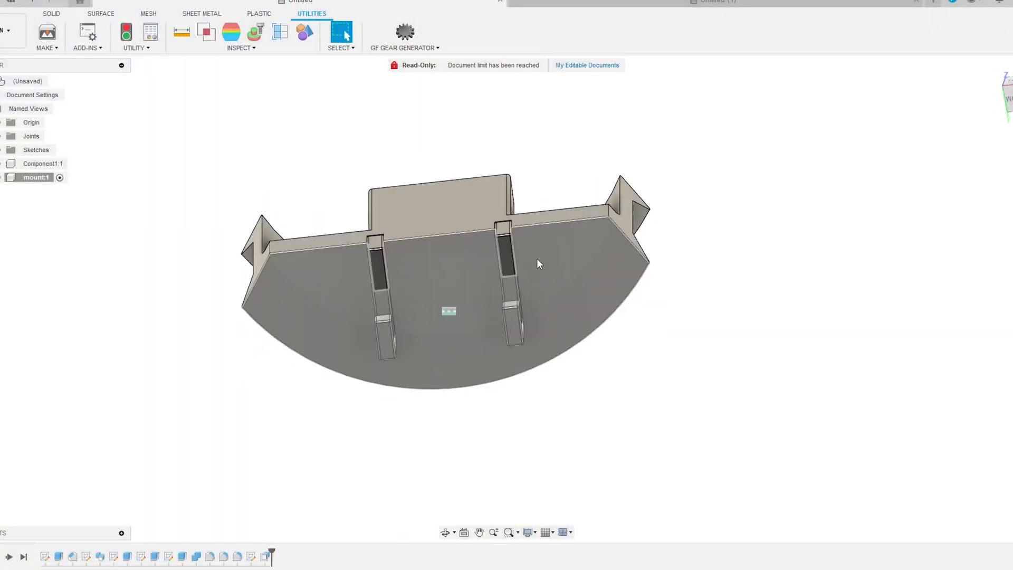
{"action": "left_click_drag", "start_coordinate": [539, 264], "coordinate": [536, 199]}
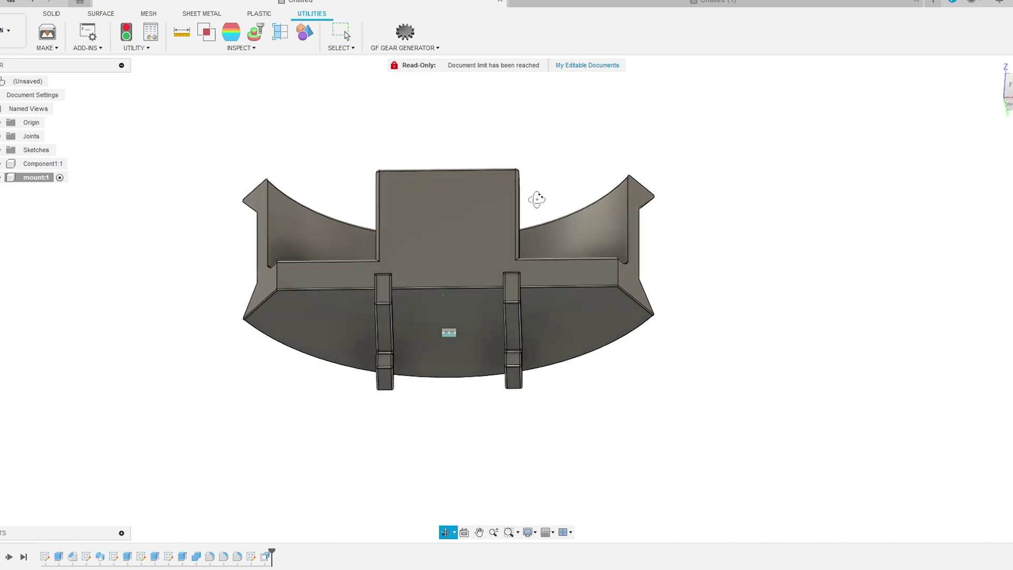
{"action": "left_click_drag", "start_coordinate": [536, 199], "coordinate": [579, 391]}
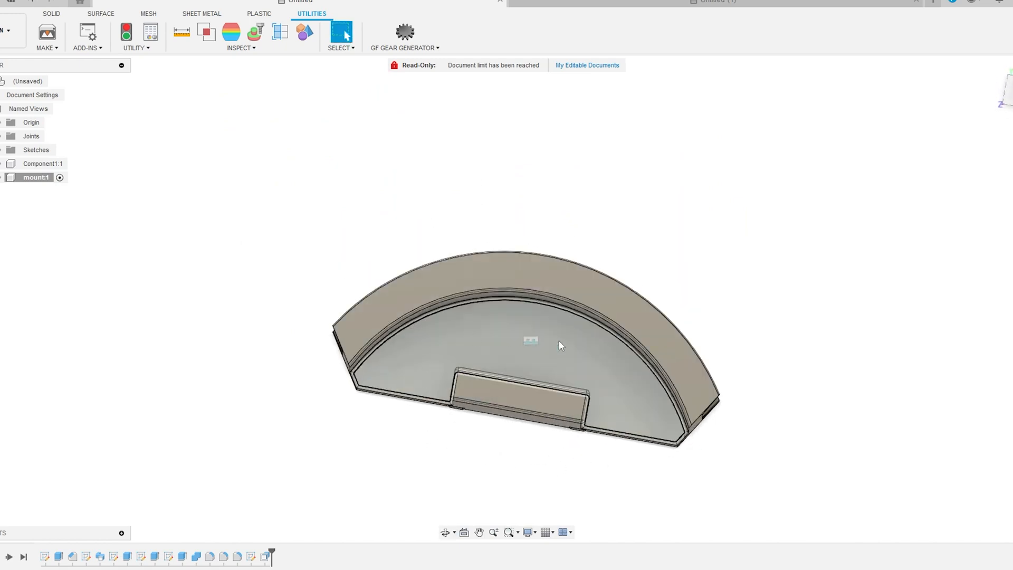
{"action": "left_click_drag", "start_coordinate": [560, 345], "coordinate": [425, 274]}
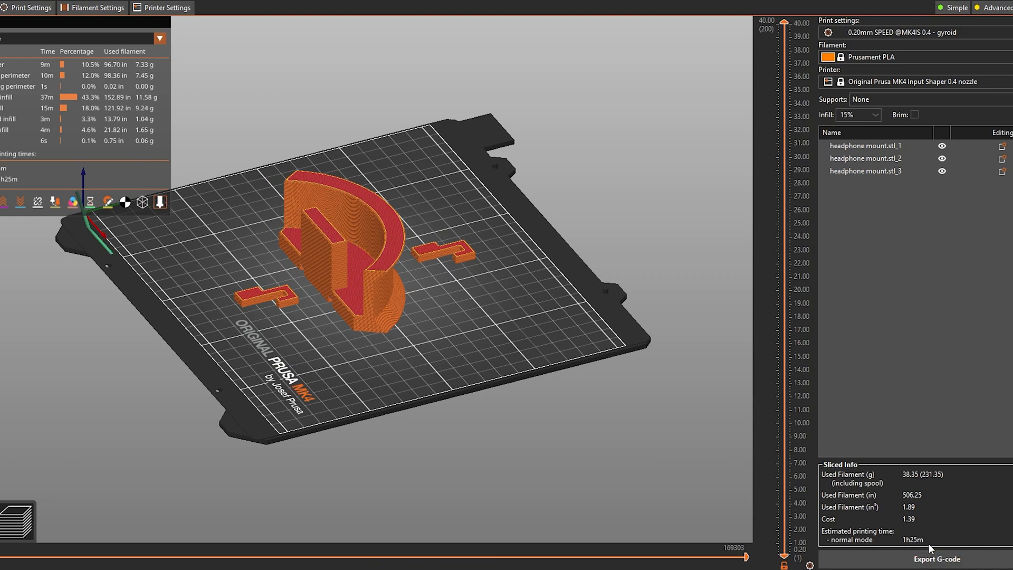
{"action": "mouse_move", "coordinate": [634, 424]}
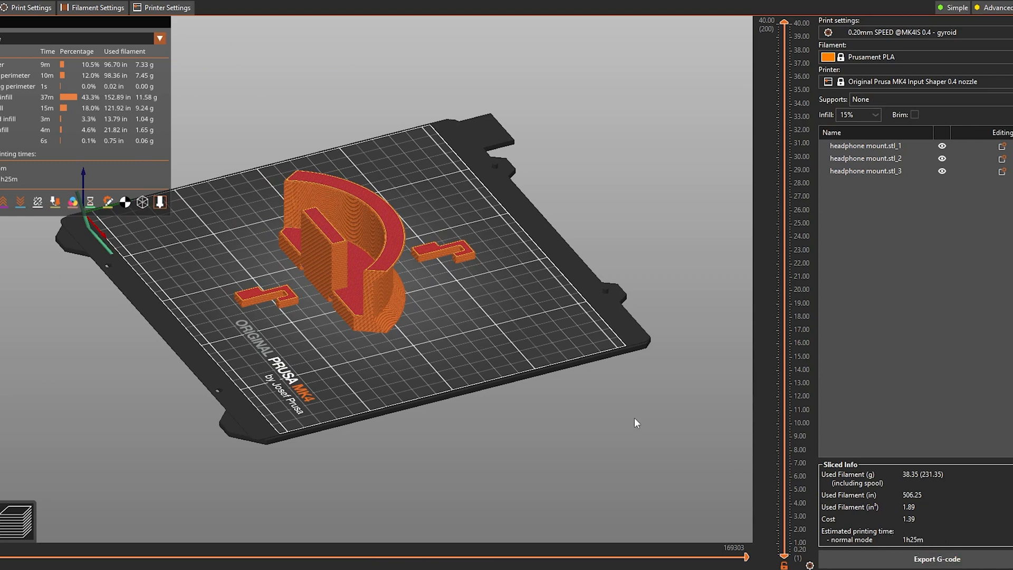
{"action": "mouse_move", "coordinate": [380, 322]}
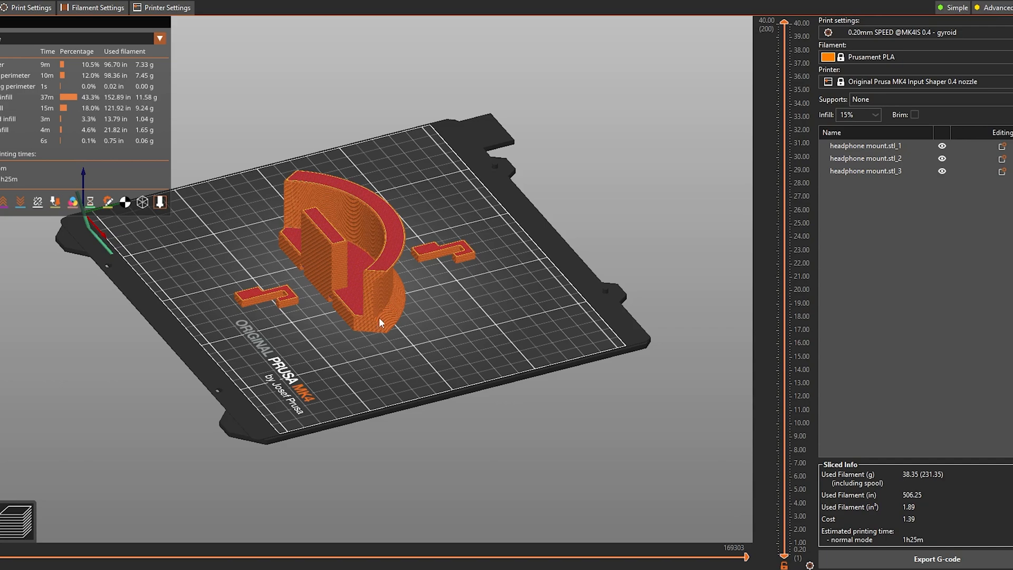
Orbit the sliced preview to view the mount's front and inside its cradle.
{"action": "left_click_drag", "start_coordinate": [382, 323], "coordinate": [433, 341]}
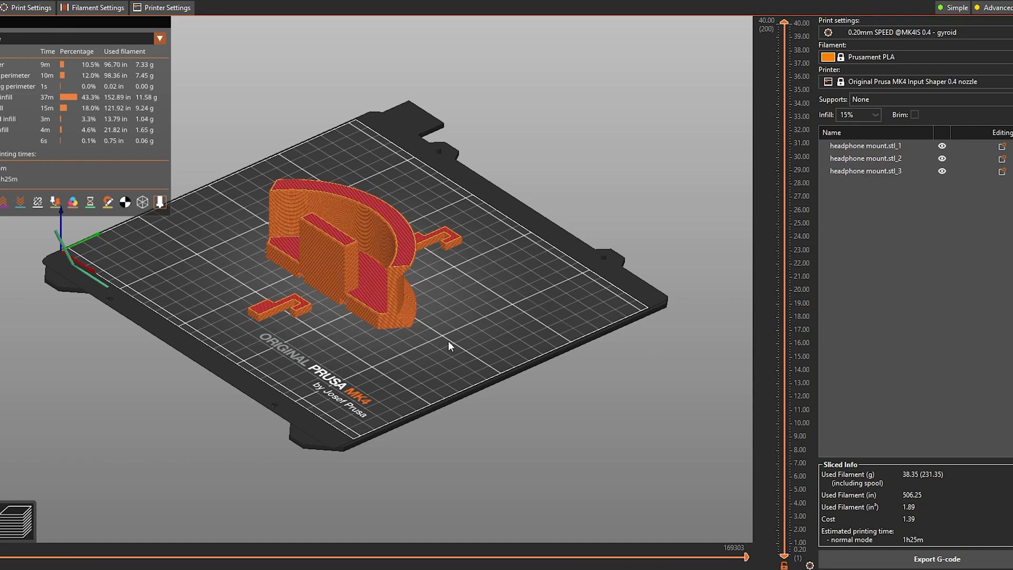
{"action": "left_click_drag", "start_coordinate": [449, 345], "coordinate": [462, 407]}
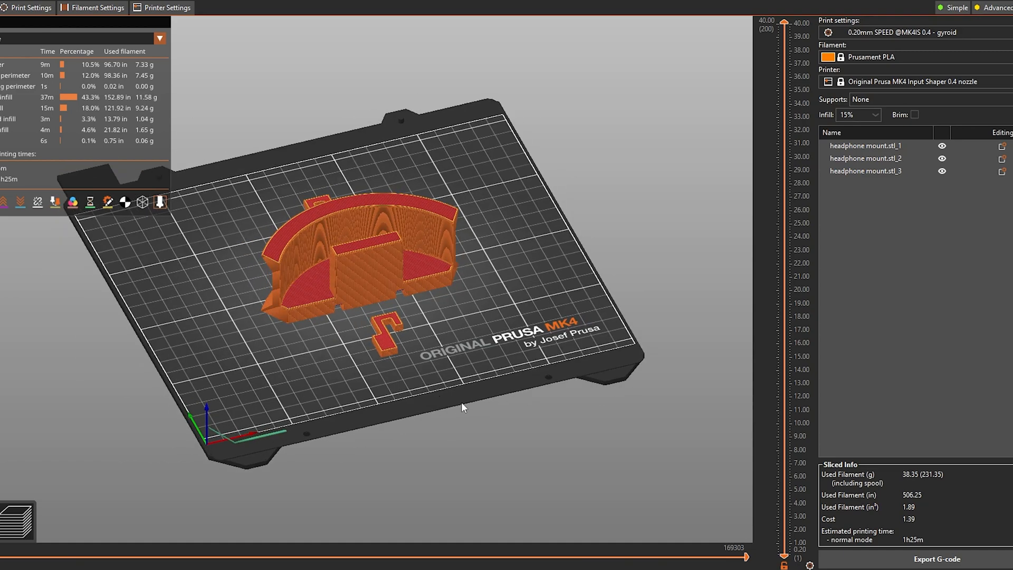